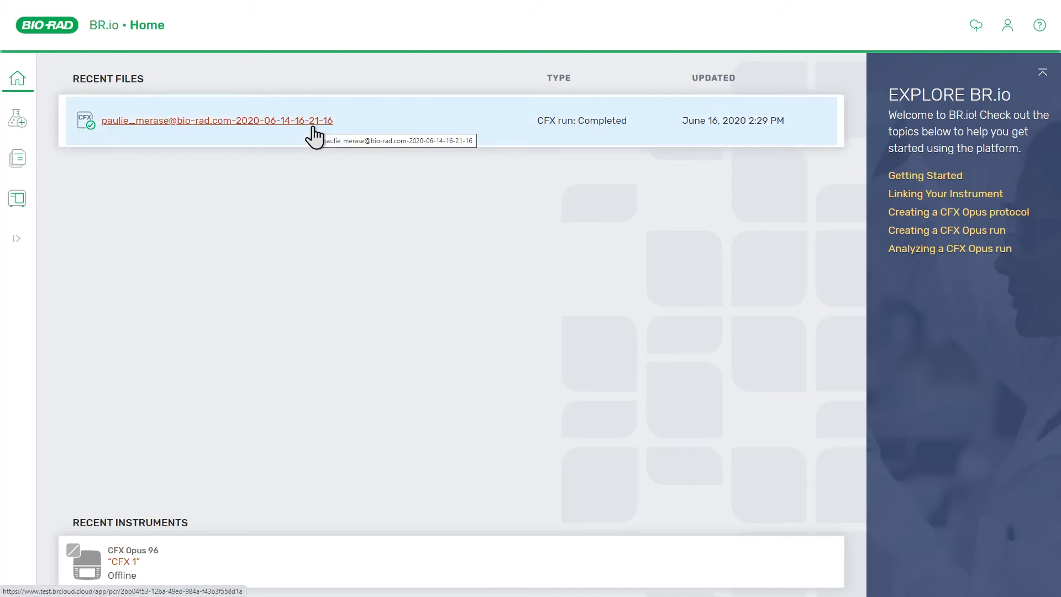
Open the completed CFX Opus run from Recent Files on the Home page.
left_click(217, 121)
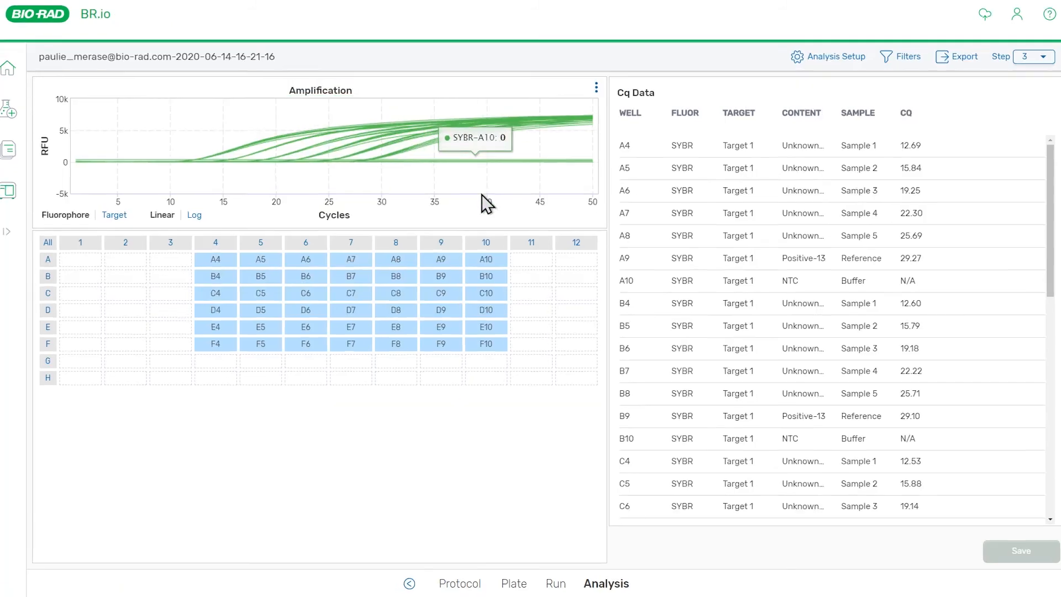
scroll("down", 3)
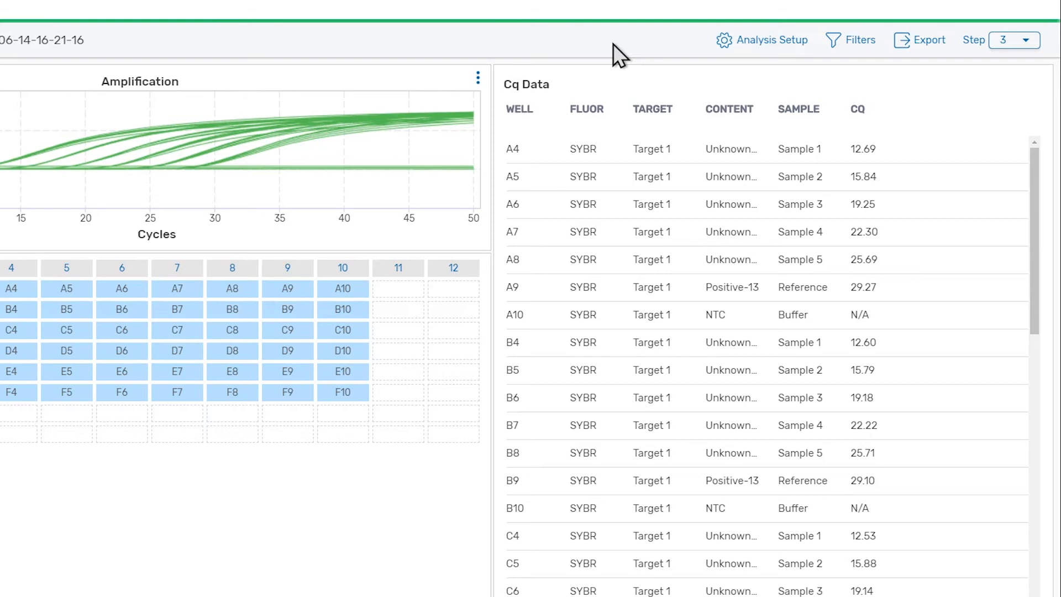
mouse_move(709, 62)
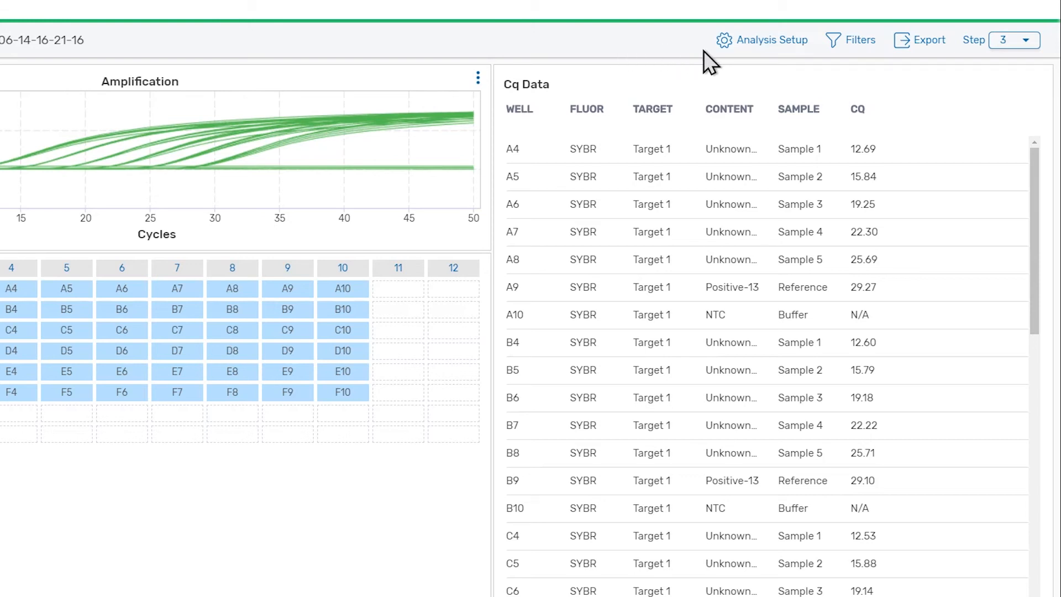
mouse_move(753, 63)
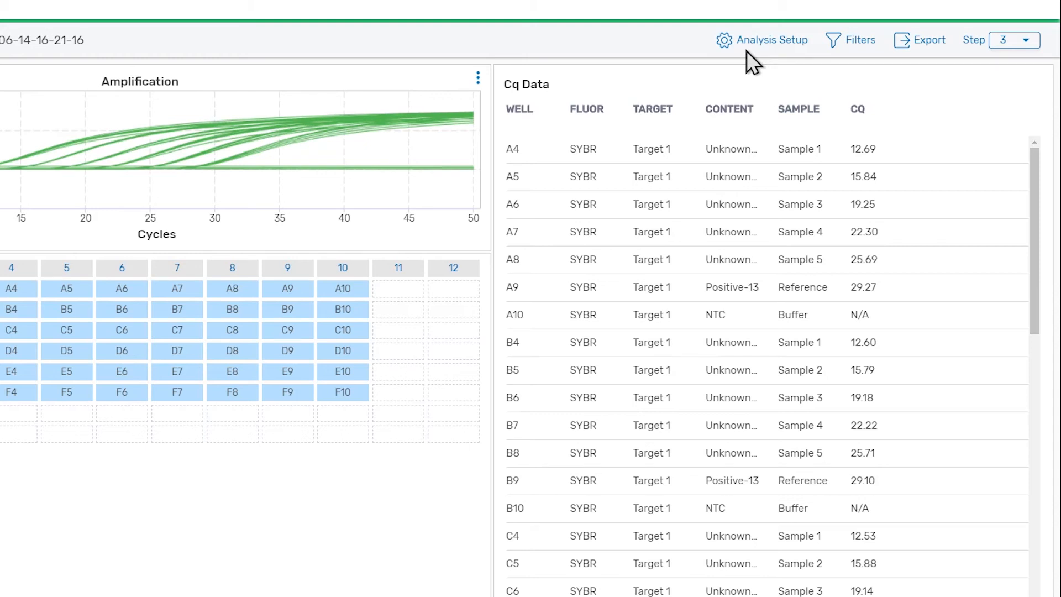
mouse_move(842, 67)
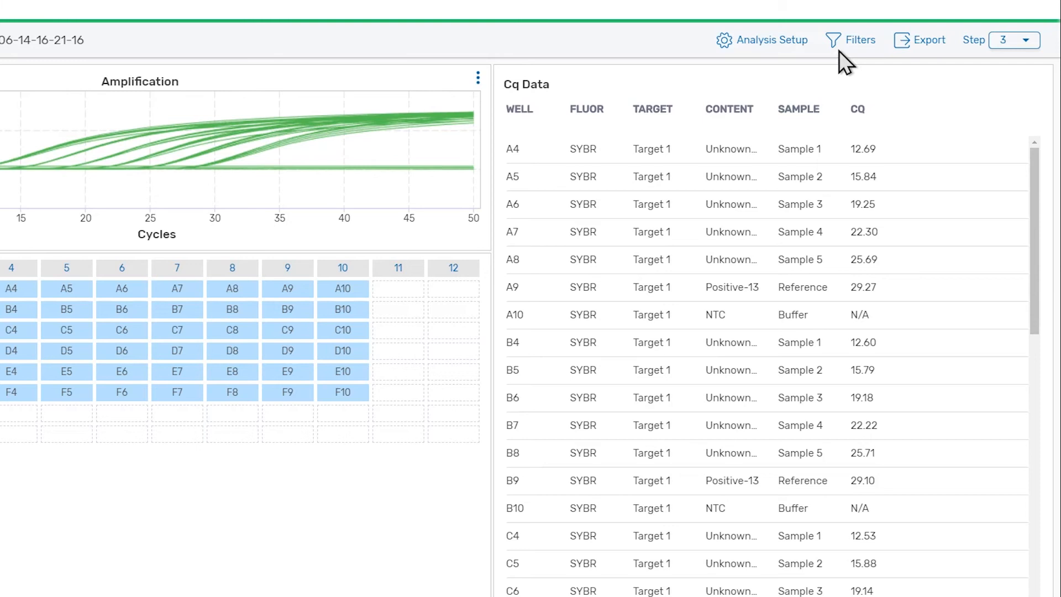
mouse_move(916, 63)
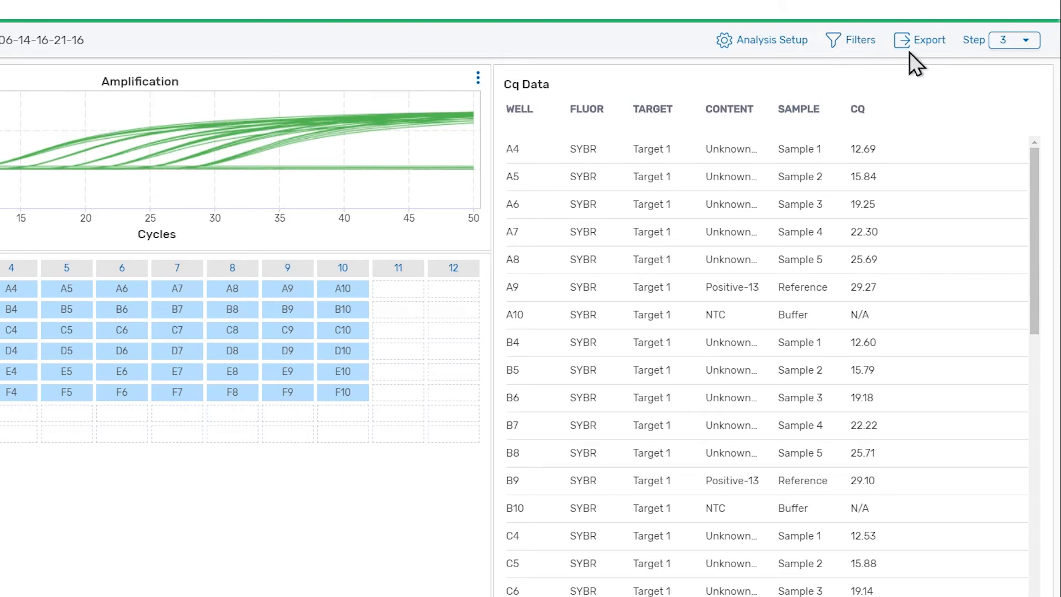
mouse_move(940, 63)
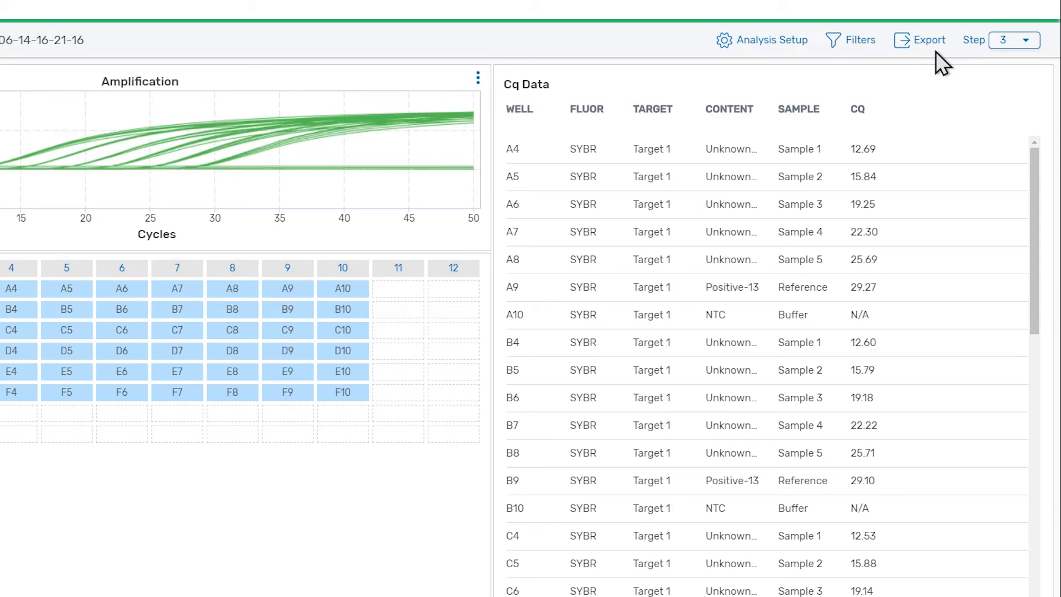
mouse_move(980, 64)
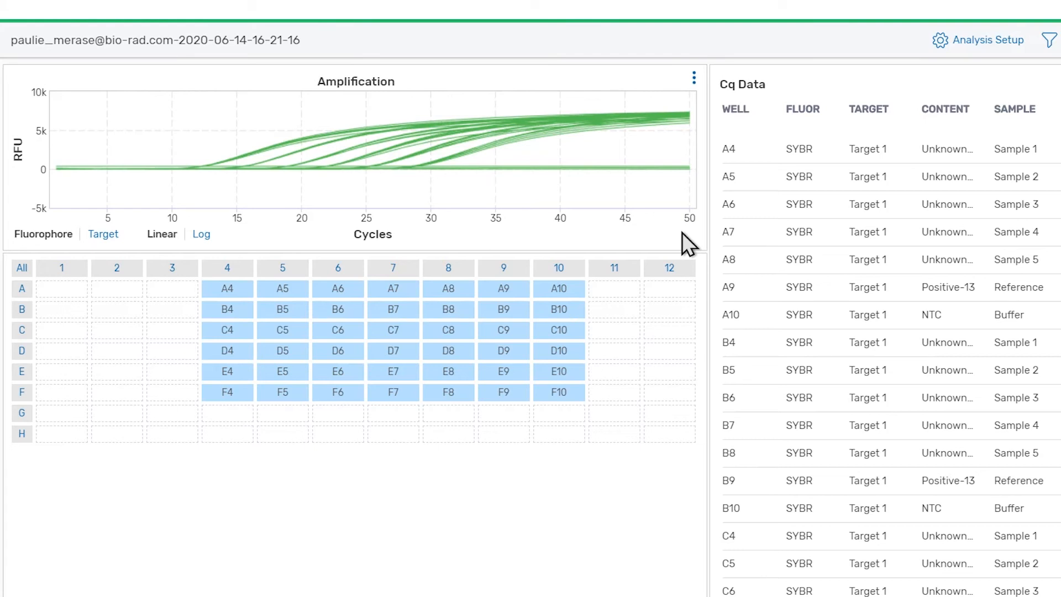
mouse_move(596, 237)
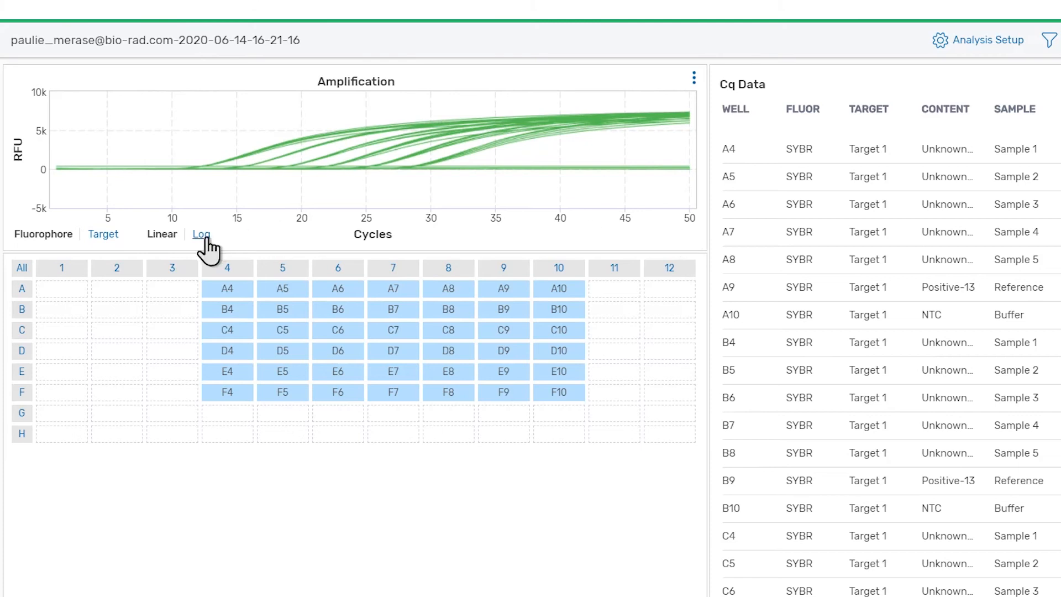
Switch the amplification chart's RFU axis from linear to log scale.
left_click(202, 235)
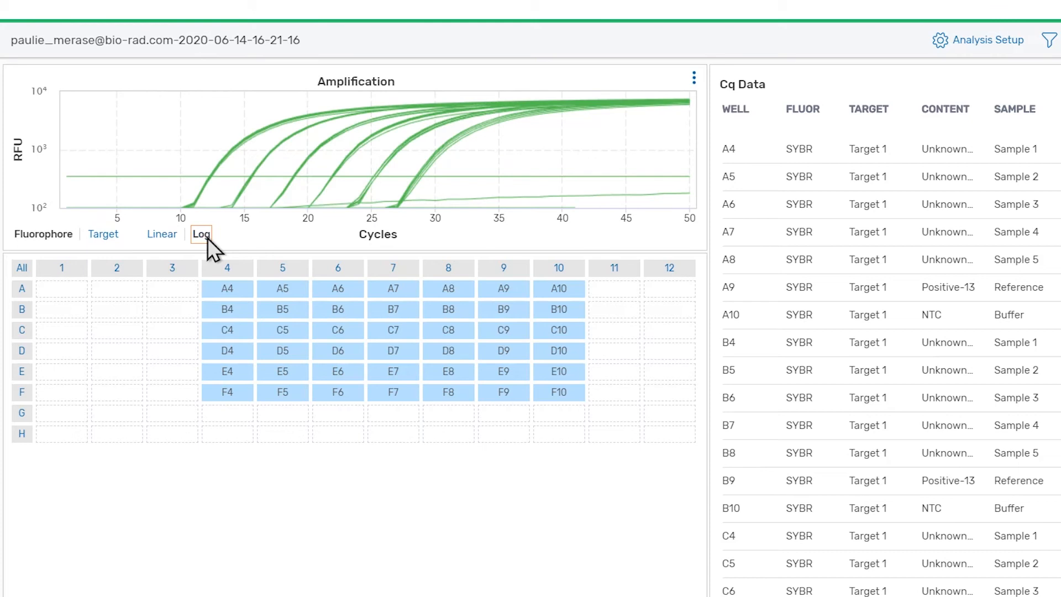
mouse_move(297, 237)
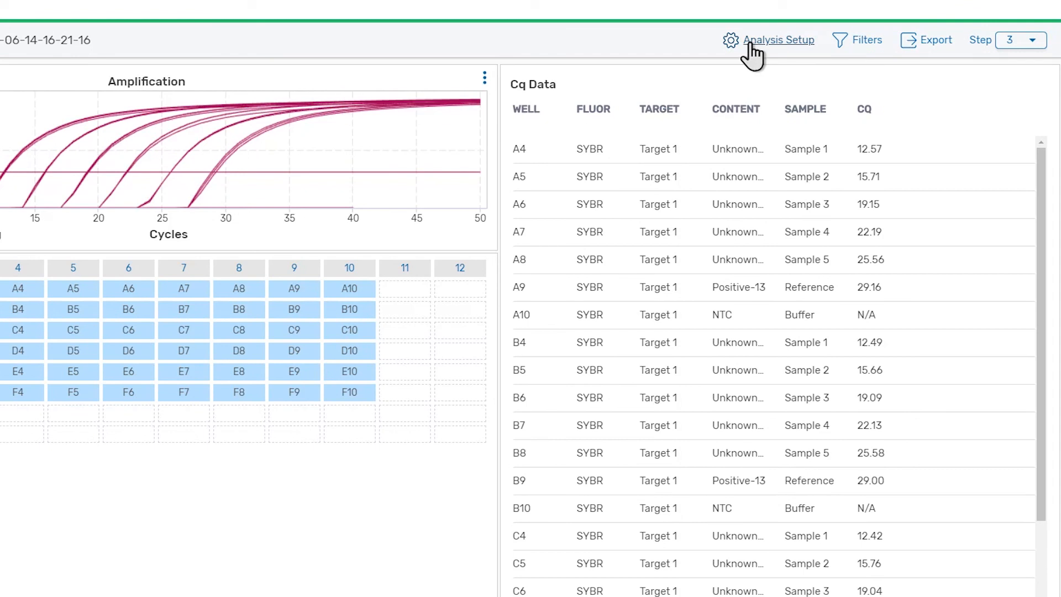
Set user-defined thresholds of 500 for Target 1 and Target 2 in Analysis Setup.
left_click(778, 39)
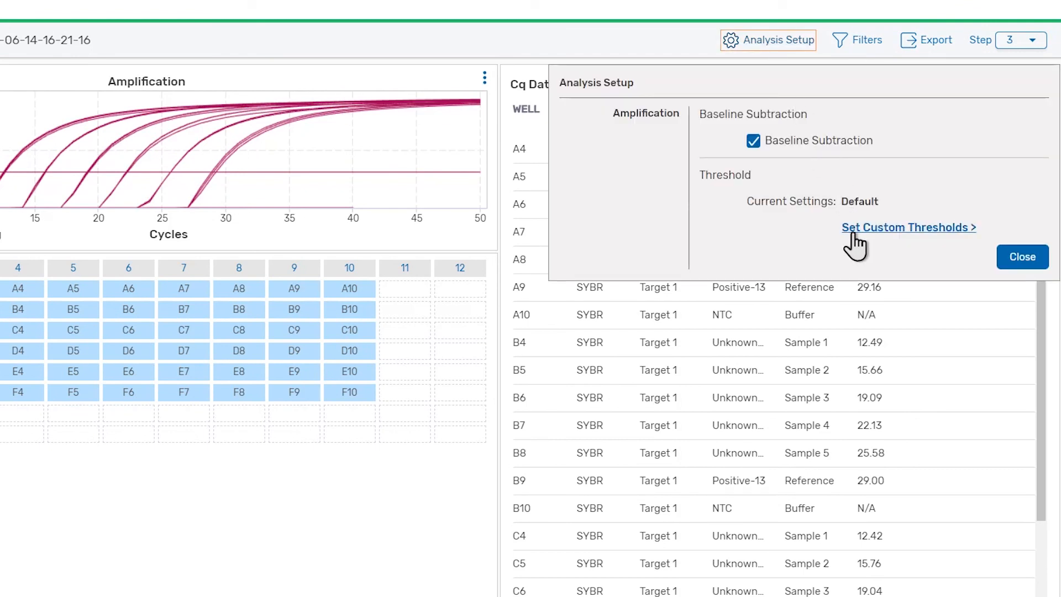
left_click(908, 227)
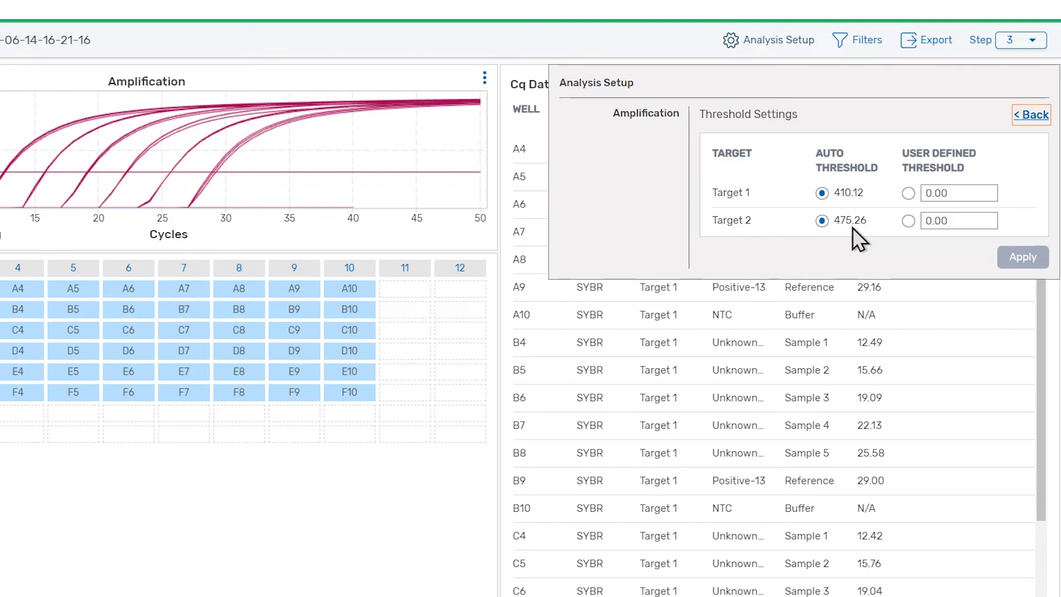
left_click(908, 193)
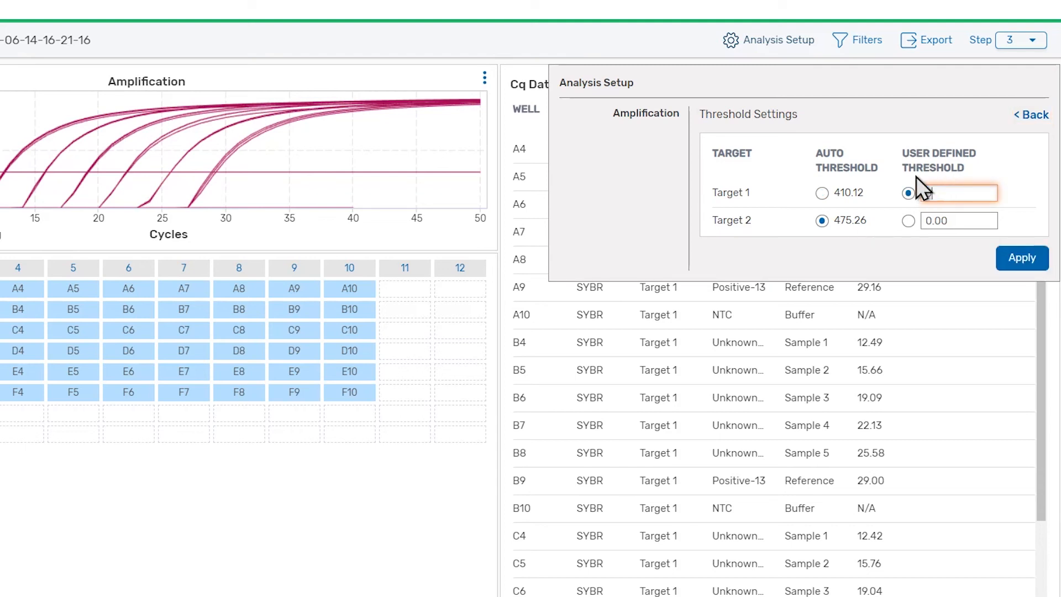
type("500")
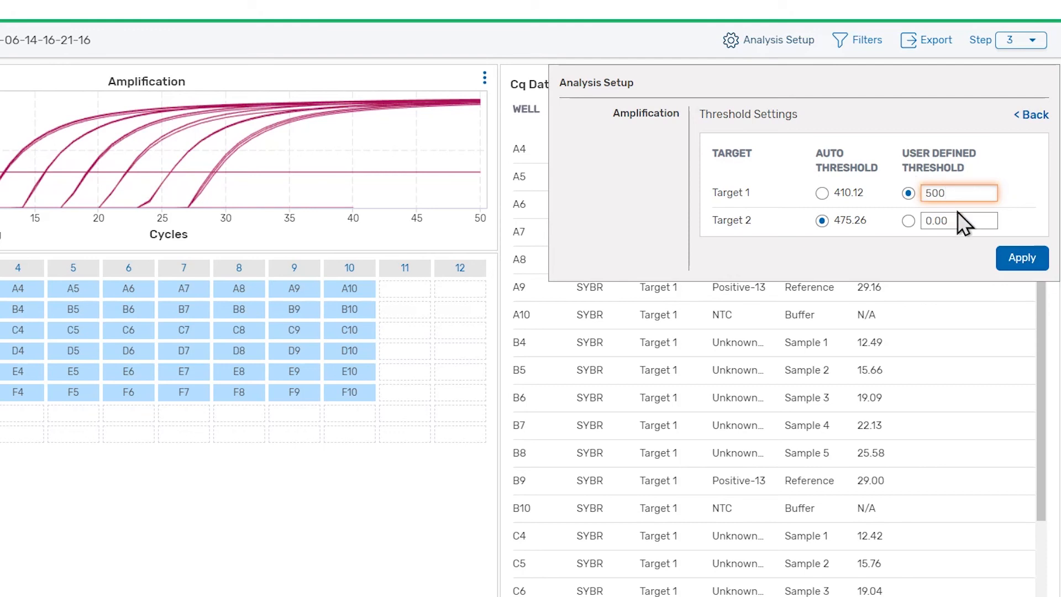
left_click(908, 221)
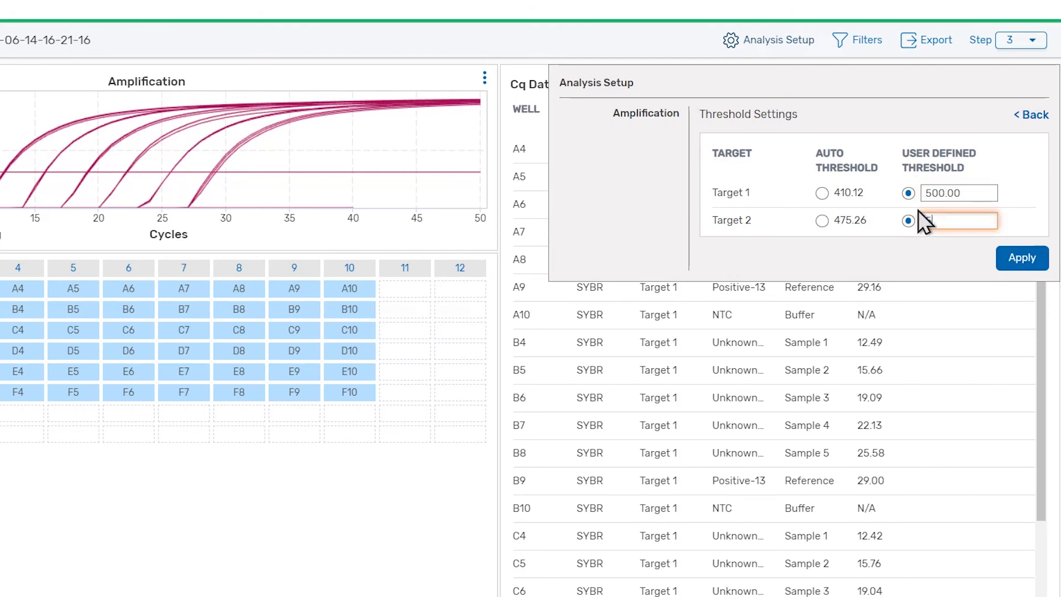
type("500")
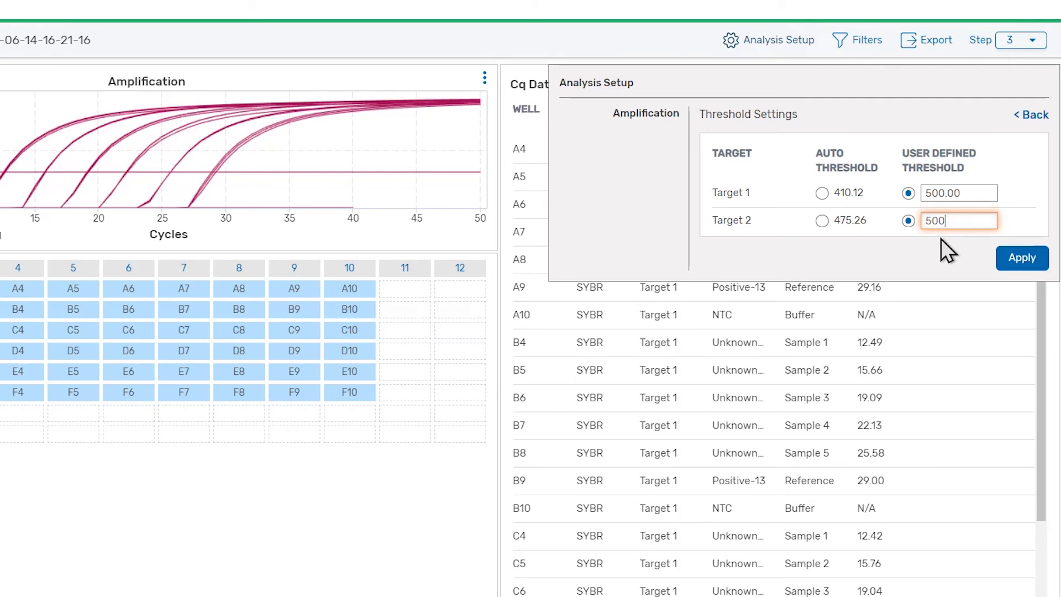
left_click(1023, 259)
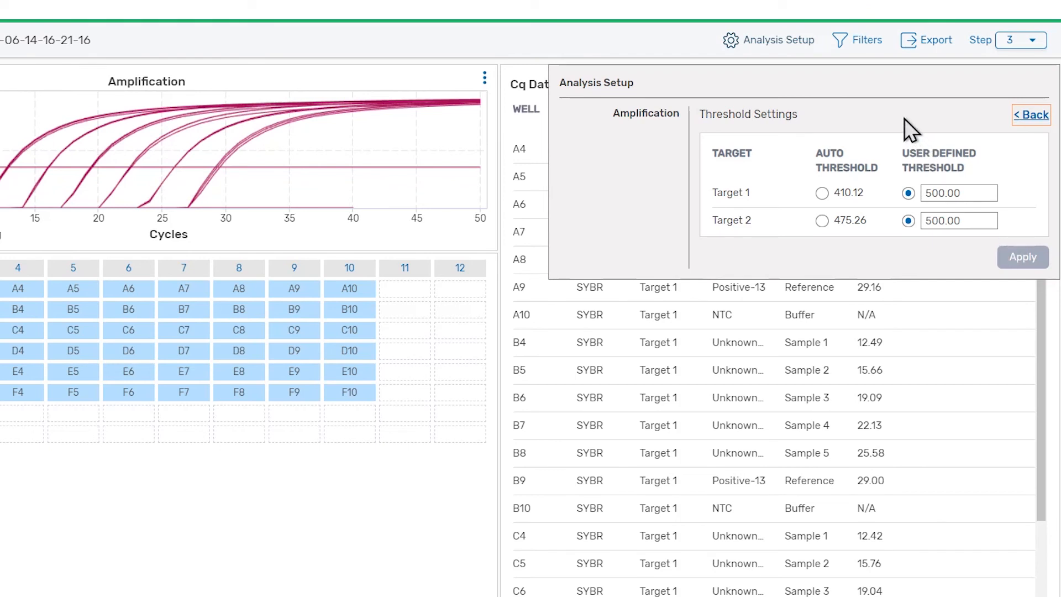
mouse_move(798, 51)
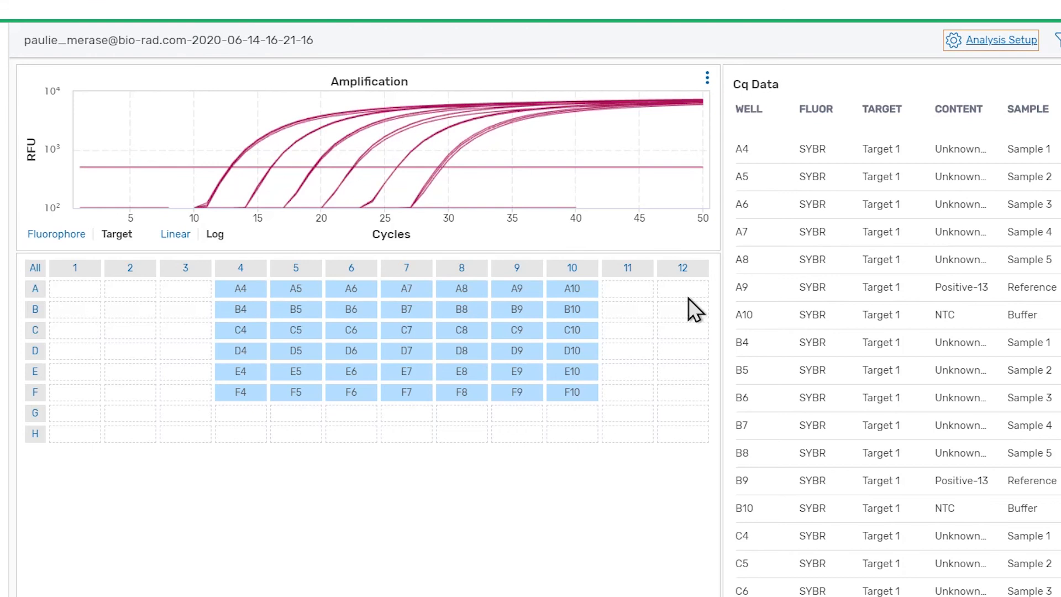
mouse_move(241, 289)
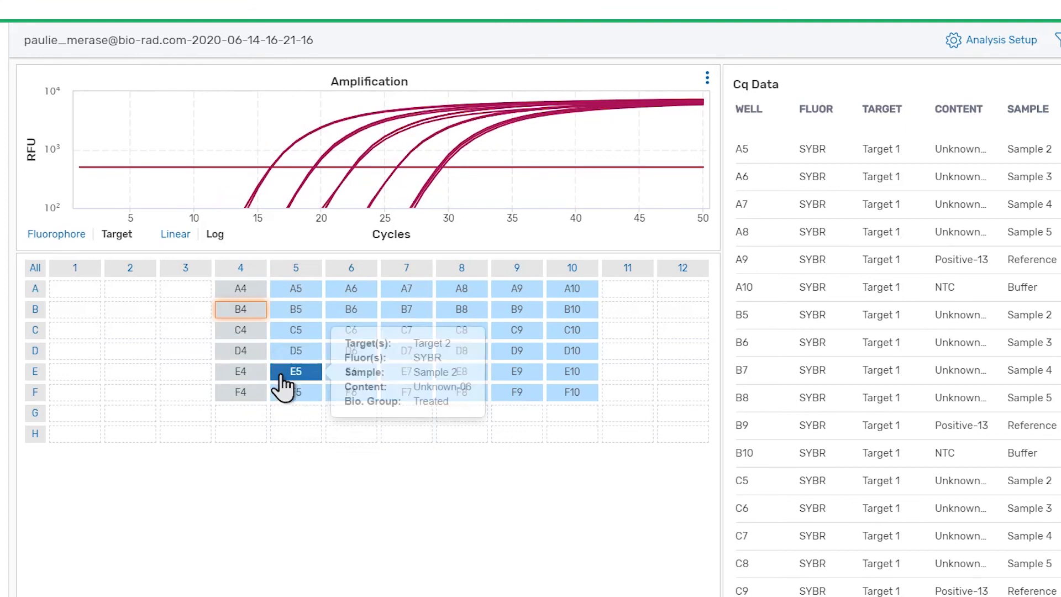
Deselect well E5 so no wells remain plotted on the chart.
left_click(296, 268)
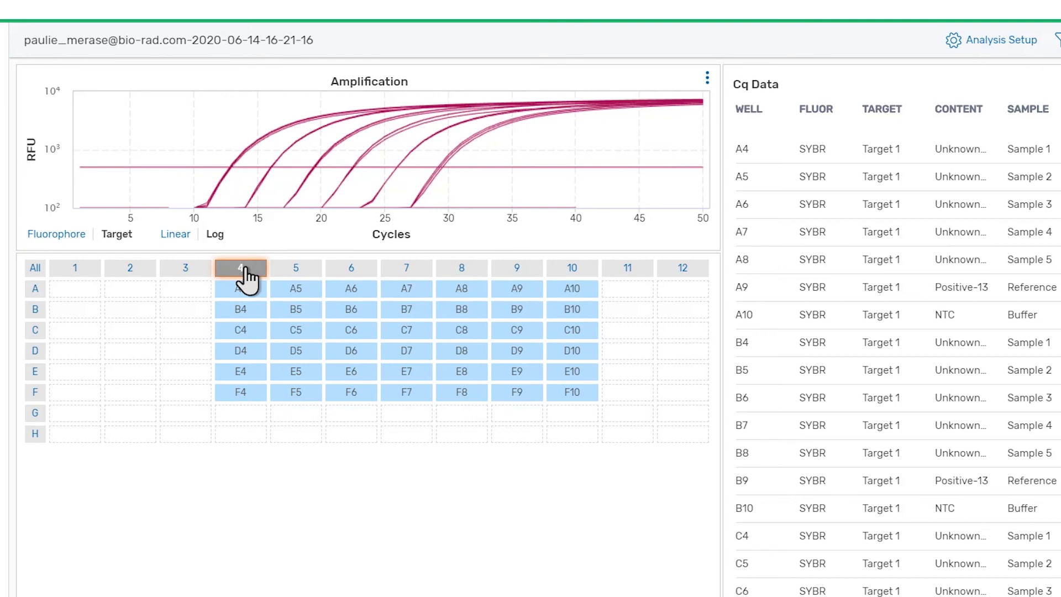
mouse_move(169, 271)
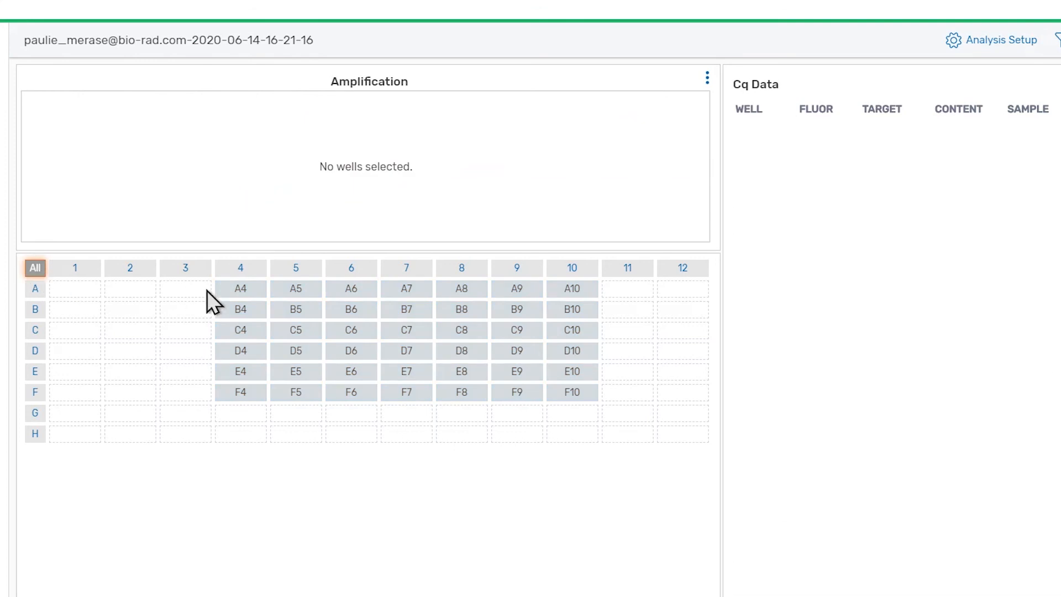
Select wells A4 to C4 in the plate map for plotting.
left_click(239, 330)
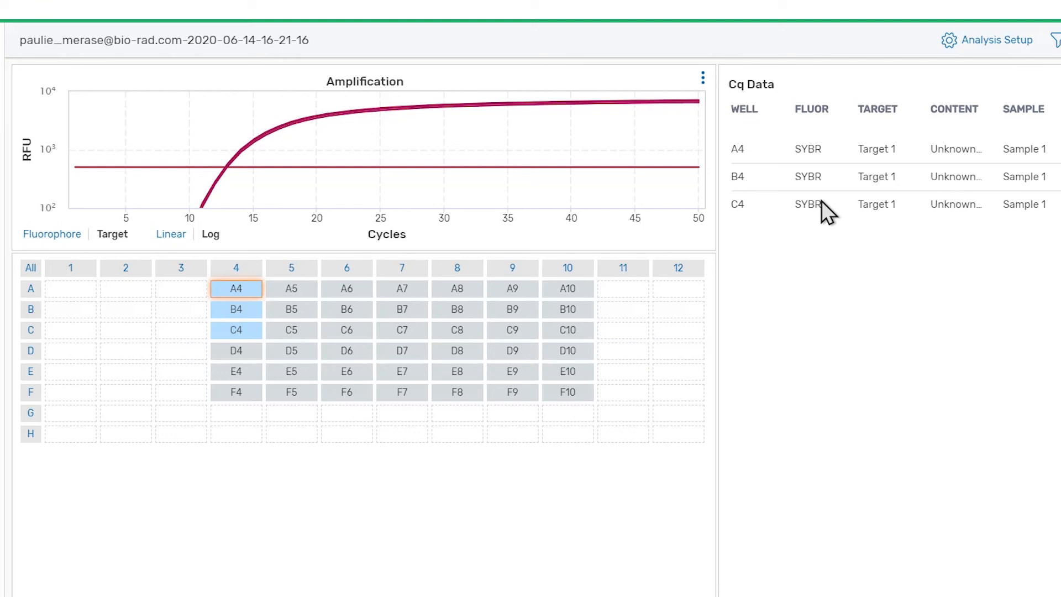
mouse_move(612, 109)
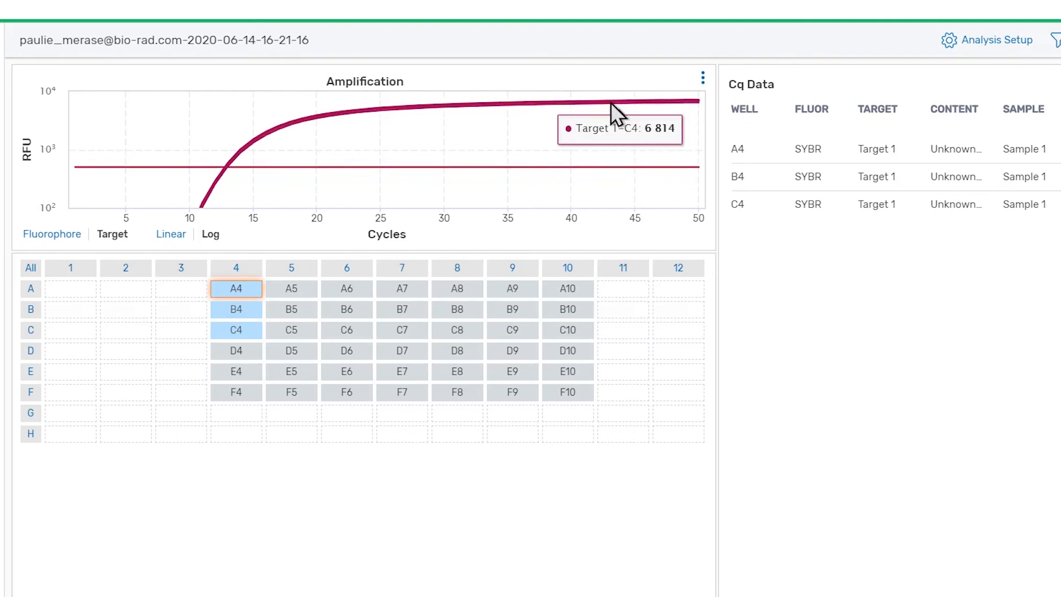
mouse_move(492, 119)
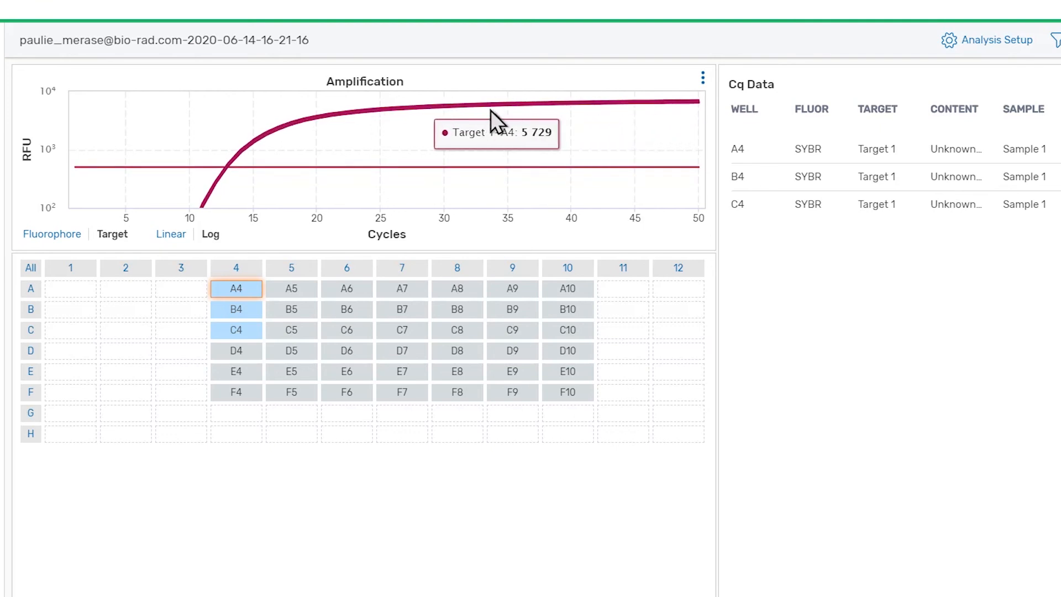
mouse_move(443, 112)
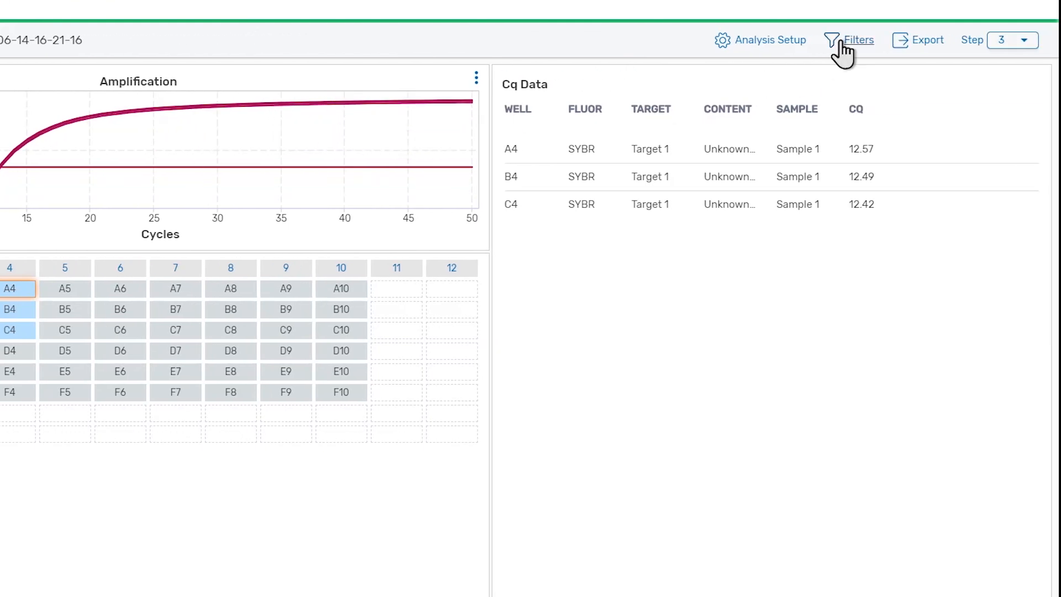
Uncheck Target 2 in the Filters list to show only Target 1 results.
left_click(858, 40)
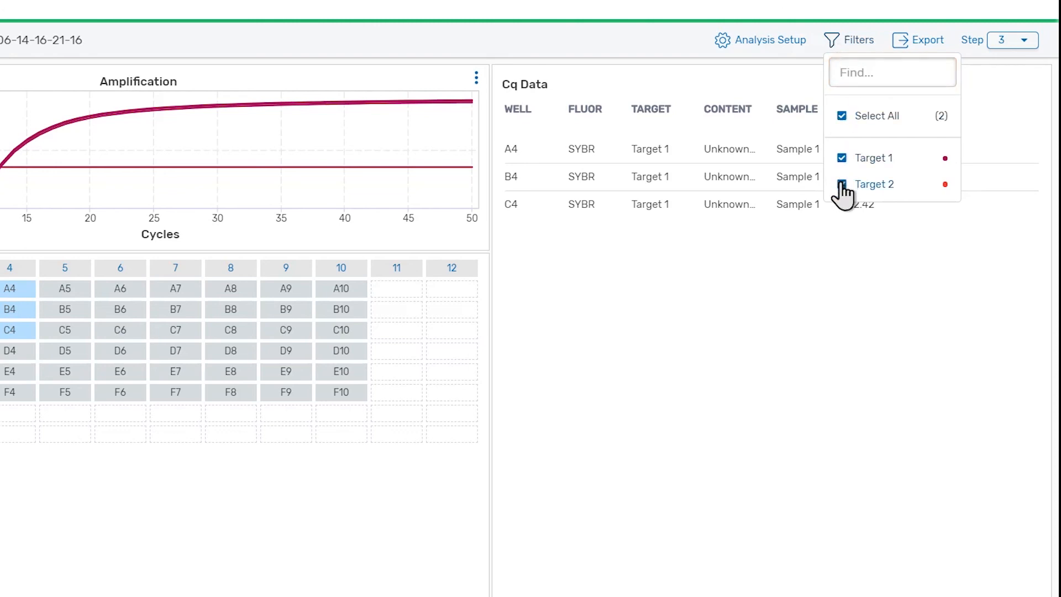
left_click(842, 184)
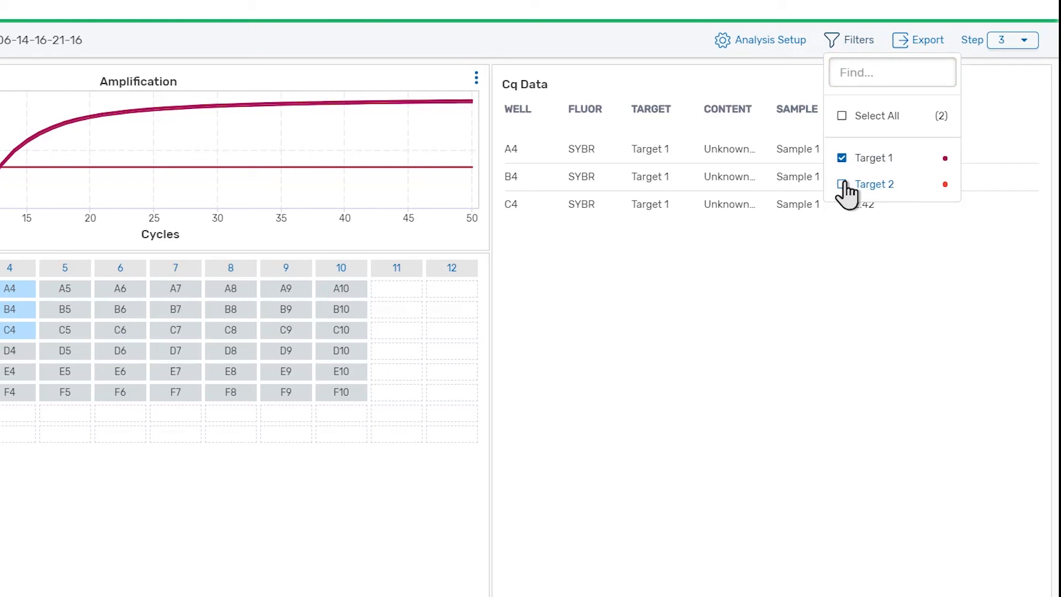
left_click(859, 40)
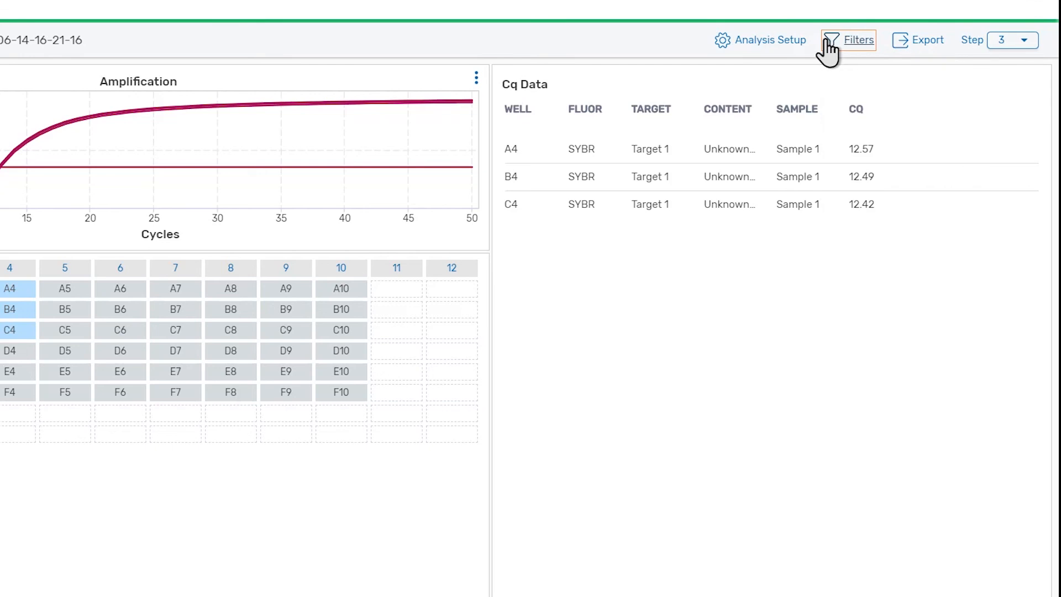
mouse_move(769, 40)
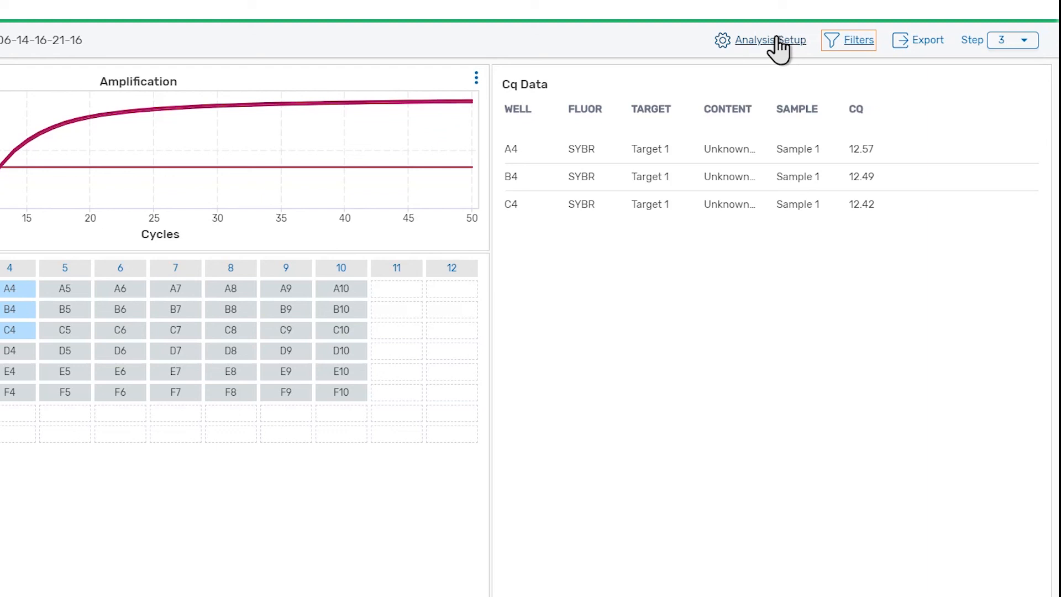
left_click(759, 40)
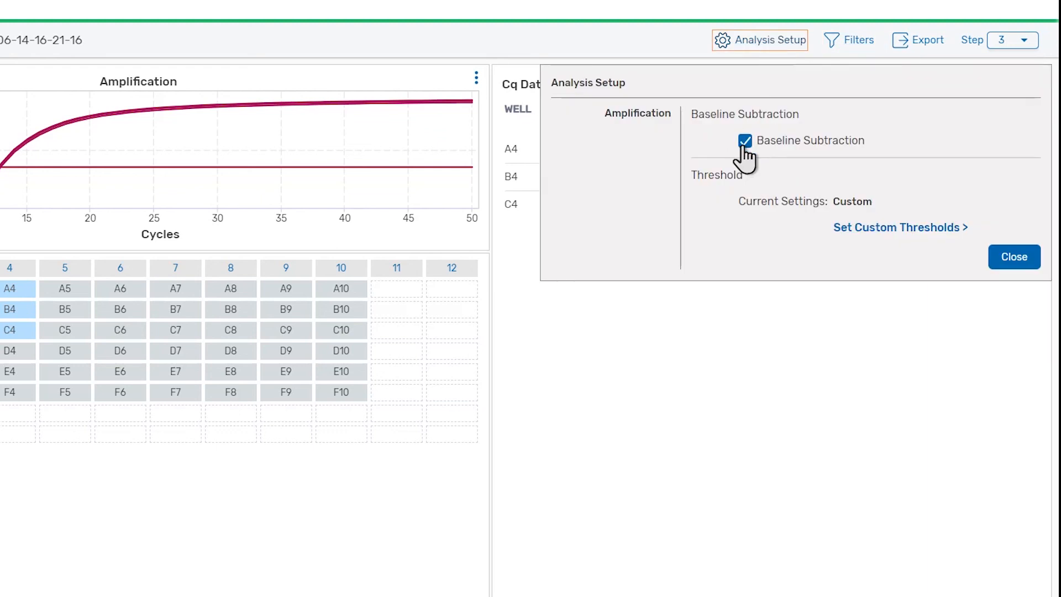
left_click(745, 141)
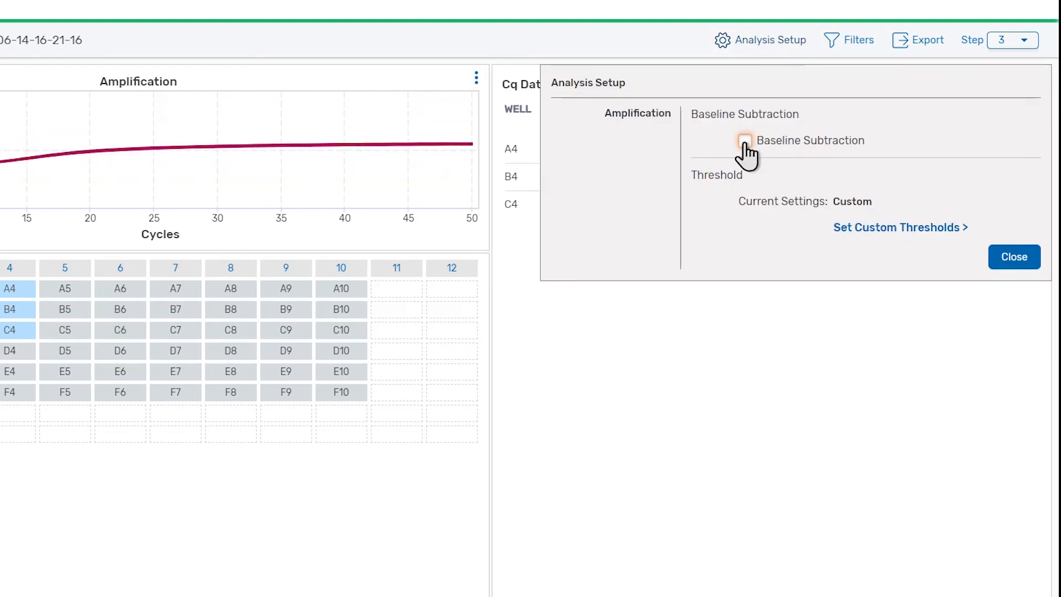
left_click(744, 141)
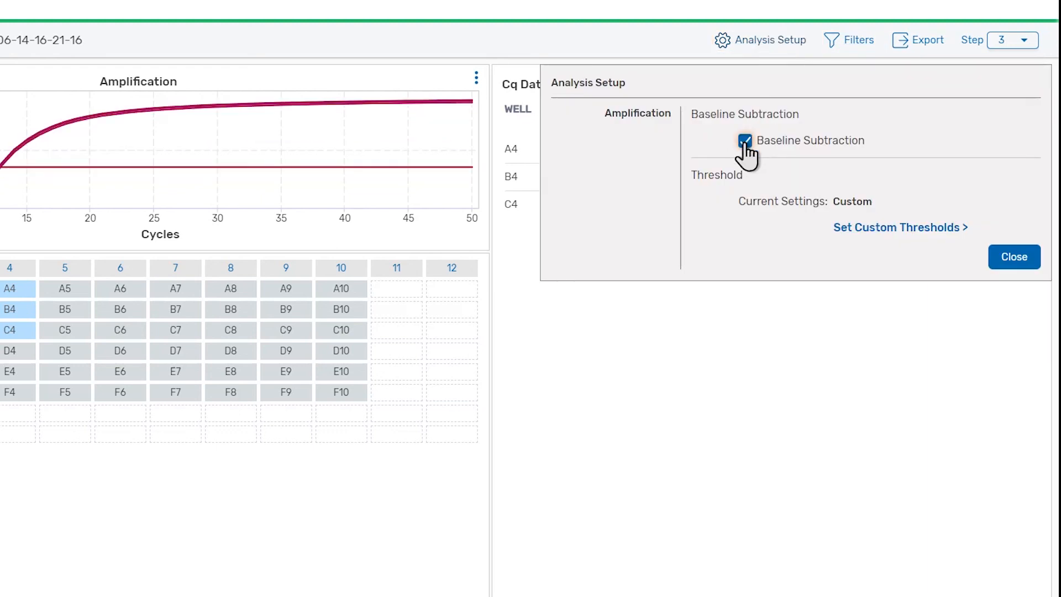
left_click(745, 140)
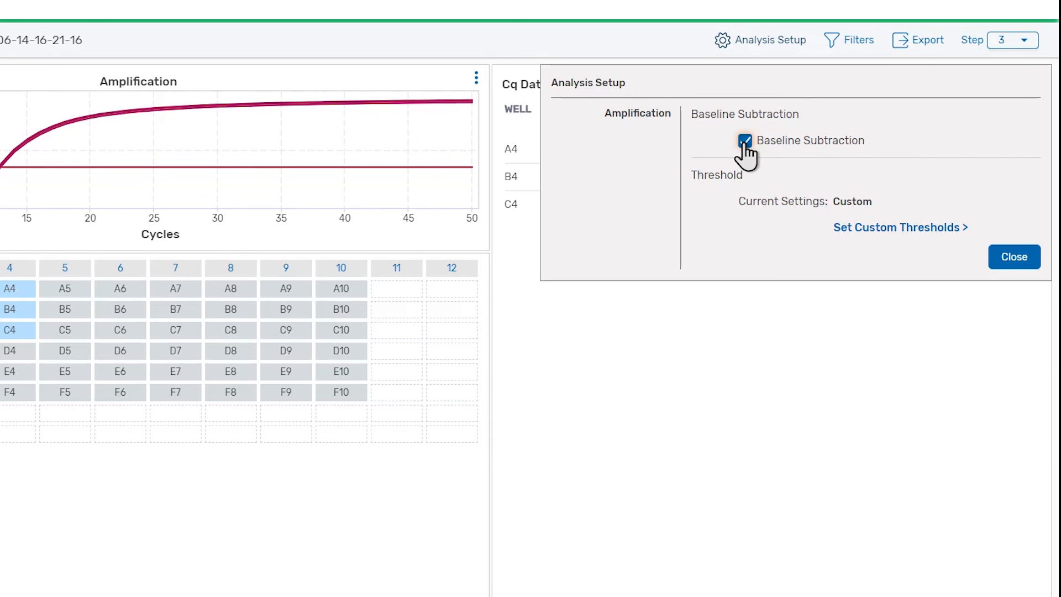
mouse_move(900, 228)
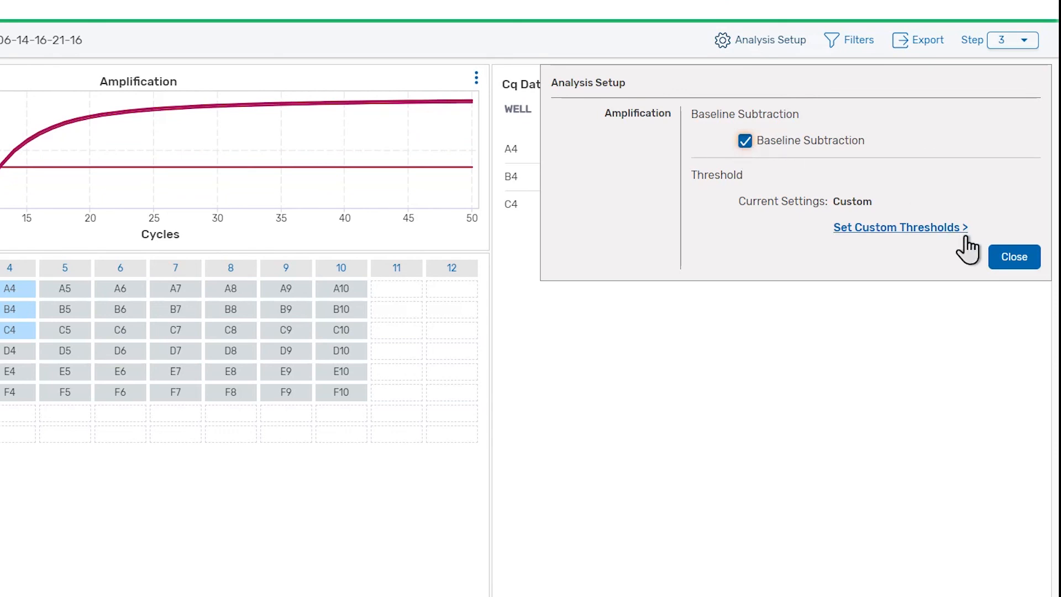
left_click(1013, 256)
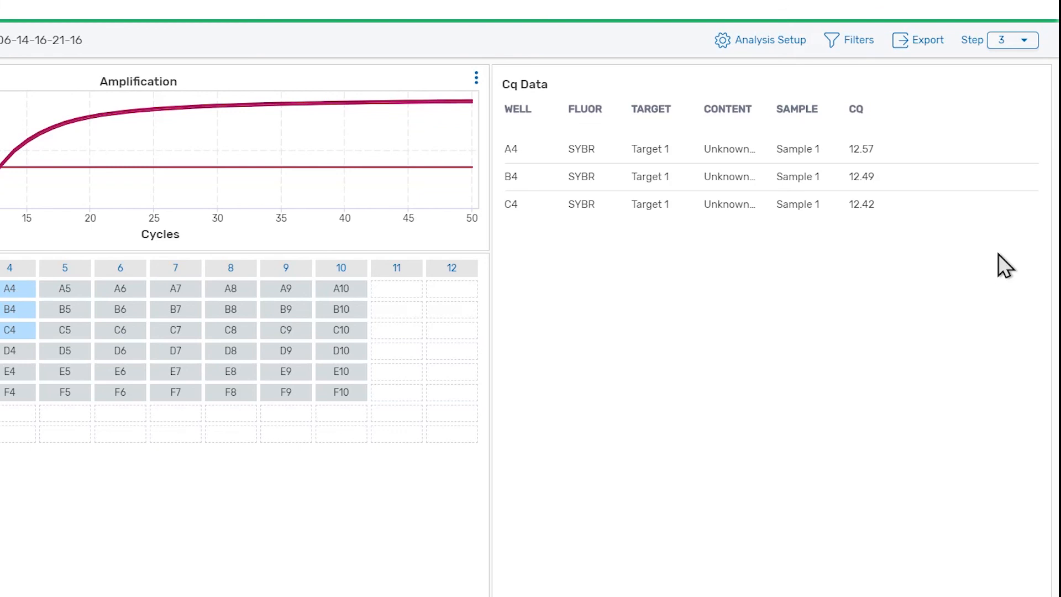
mouse_move(966, 171)
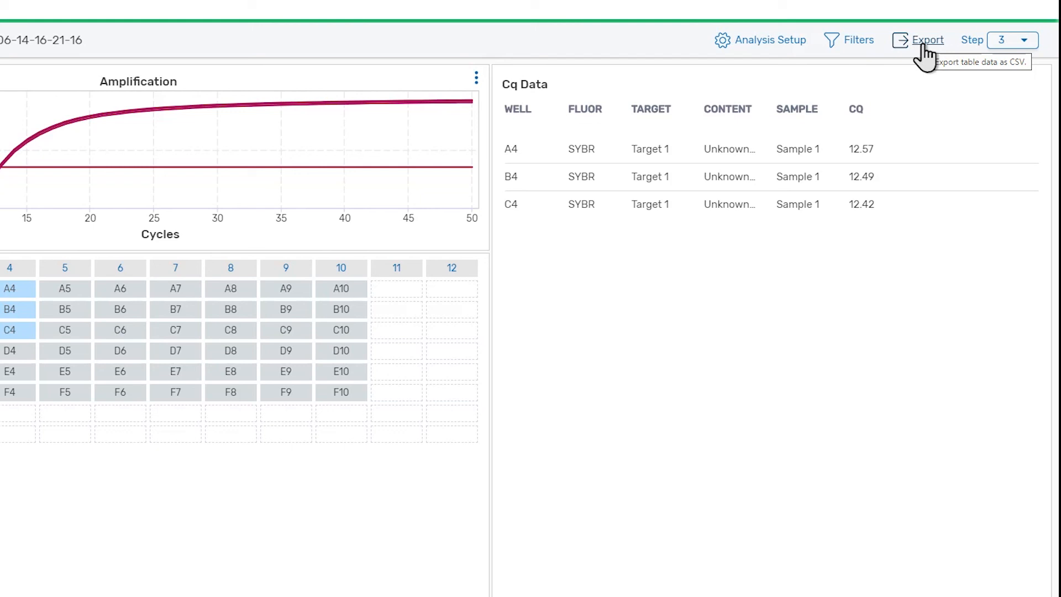
mouse_move(504, 91)
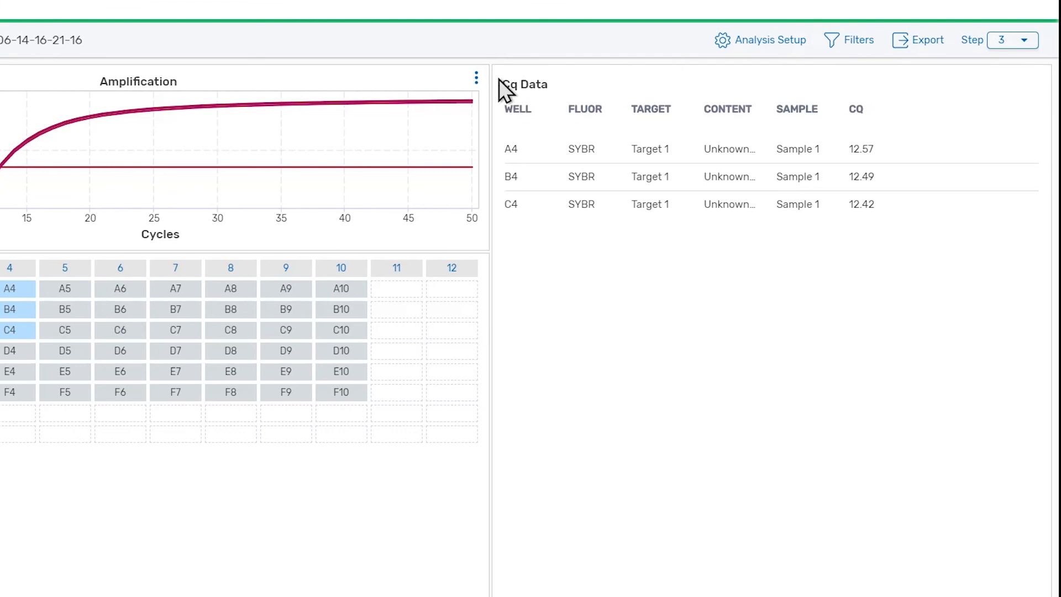
Show the amplification chart's Print, Download PNG and Download CSV options.
left_click(475, 77)
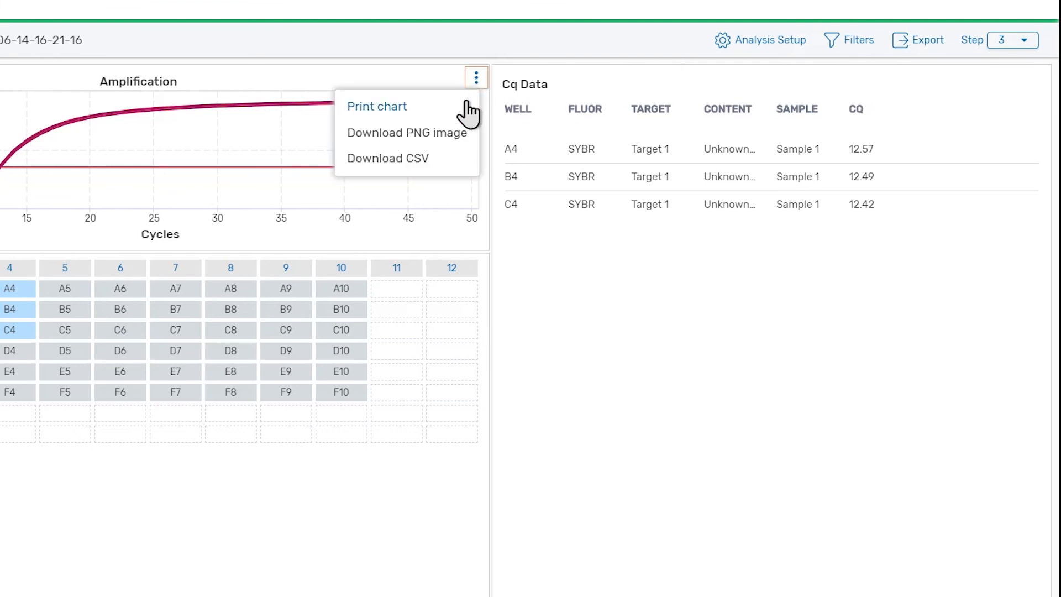
mouse_move(388, 157)
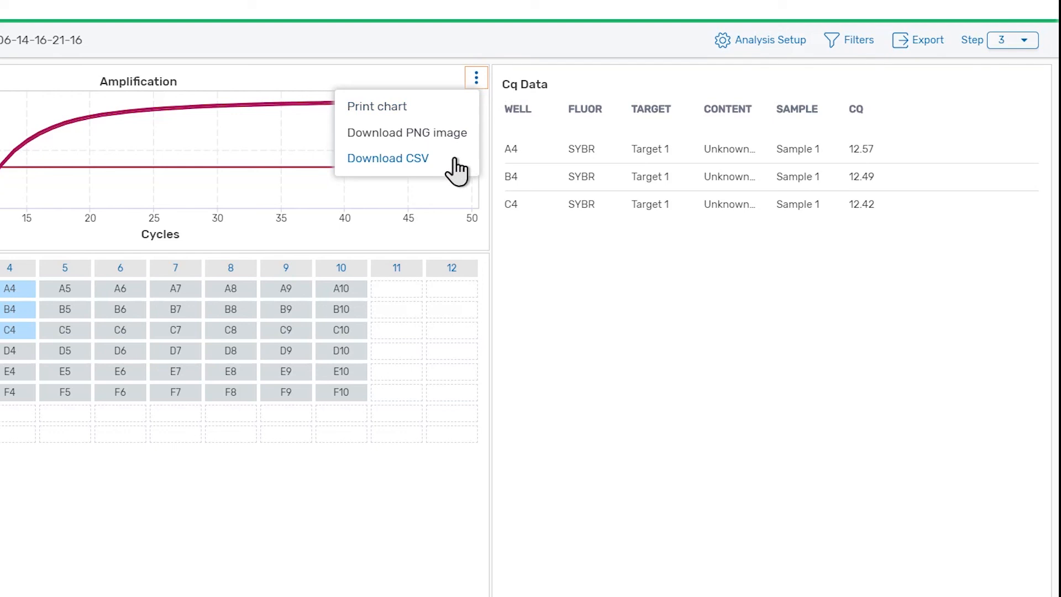
mouse_move(446, 133)
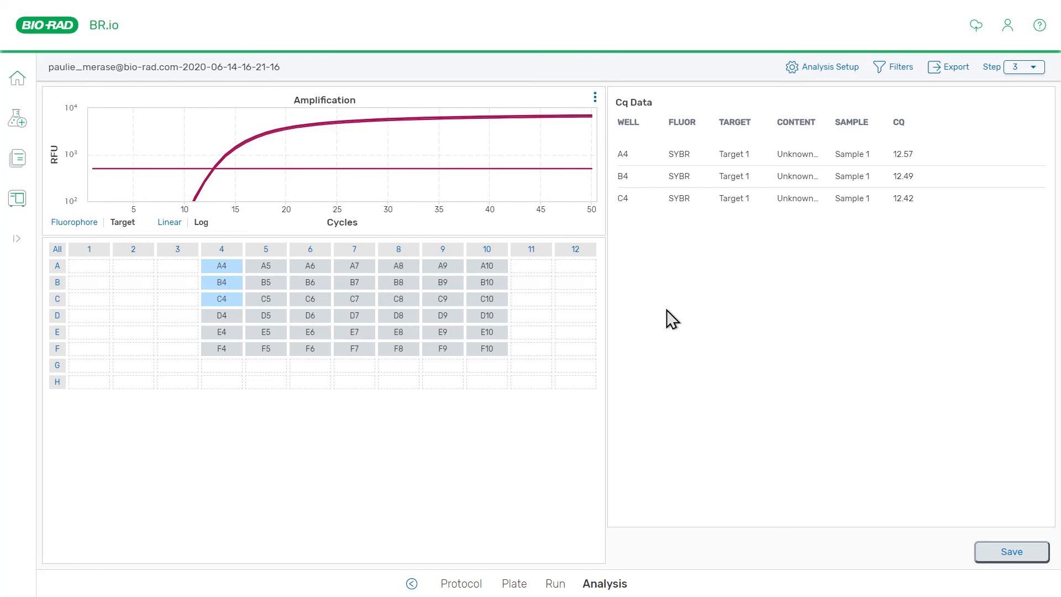
Show the Help & Feedback menu with page help, Help Center and Contact Support.
left_click(1038, 25)
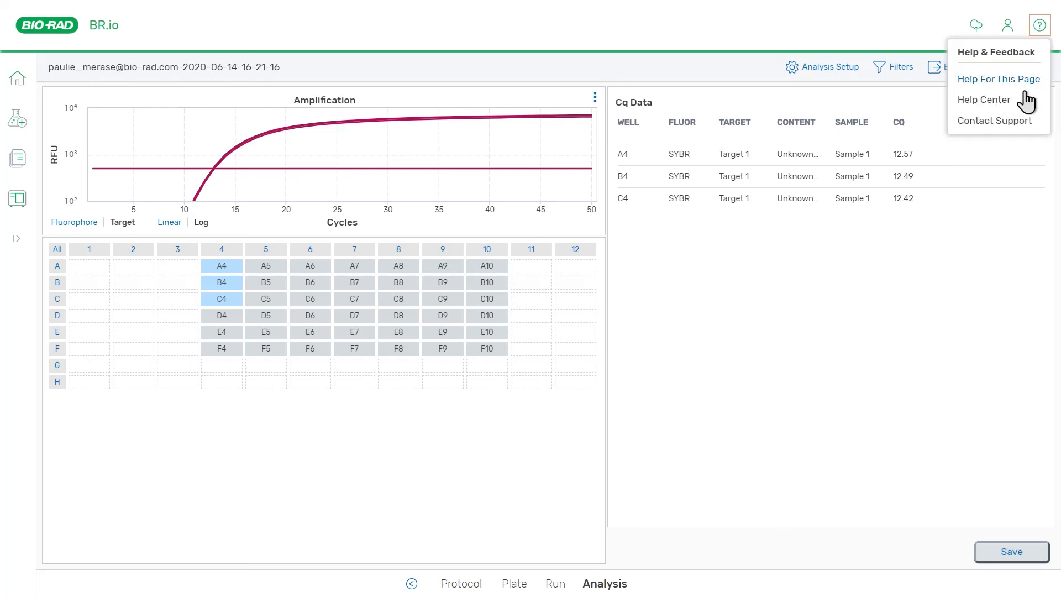
mouse_move(1022, 133)
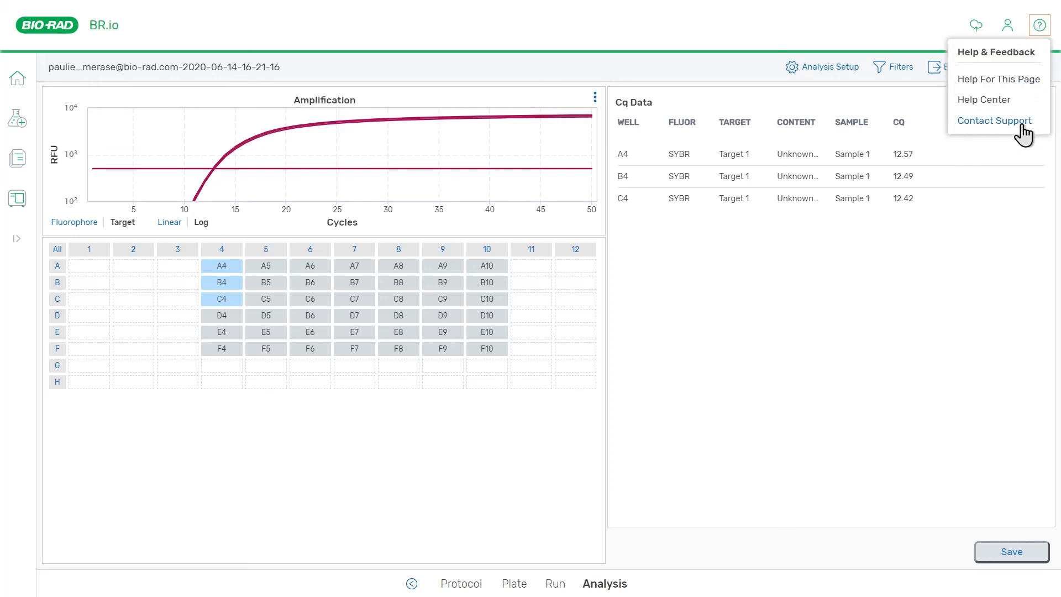